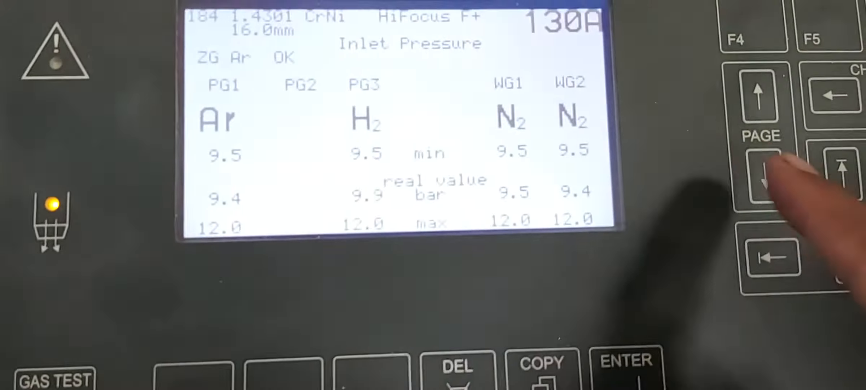
- Show the inlet pressure bar readings for program 220, 15 mm at 280 A
click(762, 177)
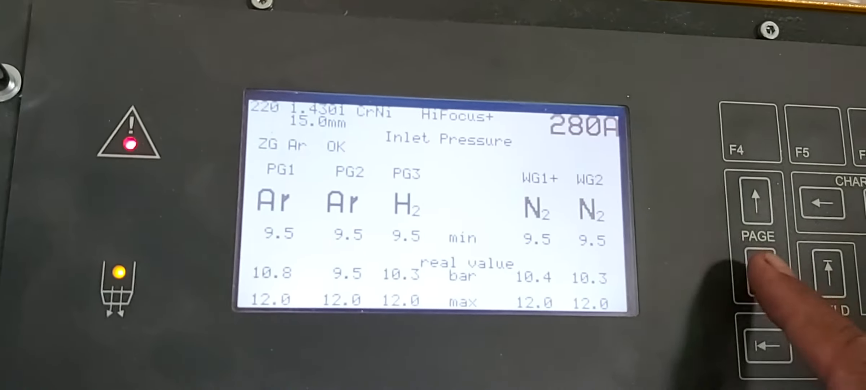
- Return to program 184 (130 A, 16 mm CrNi) and page down to Gas Purge 1, reporting OK
click(759, 259)
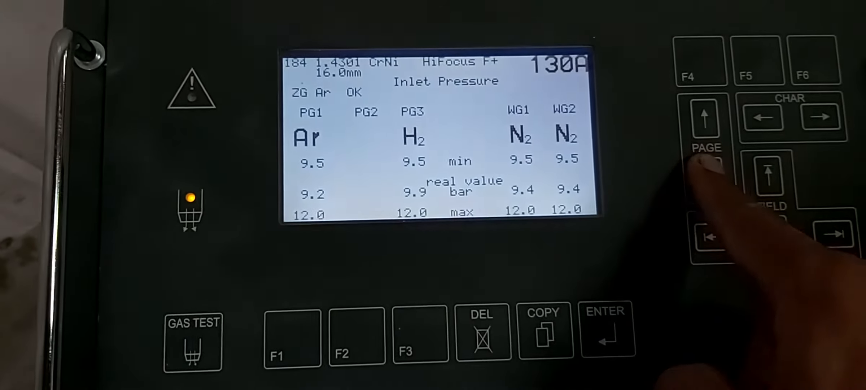
click(702, 171)
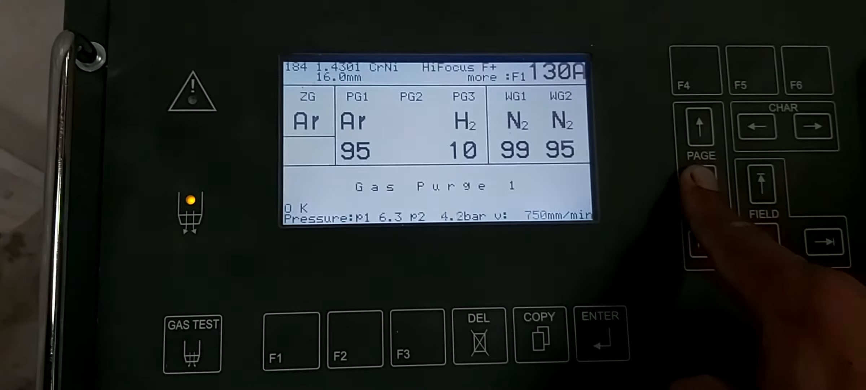